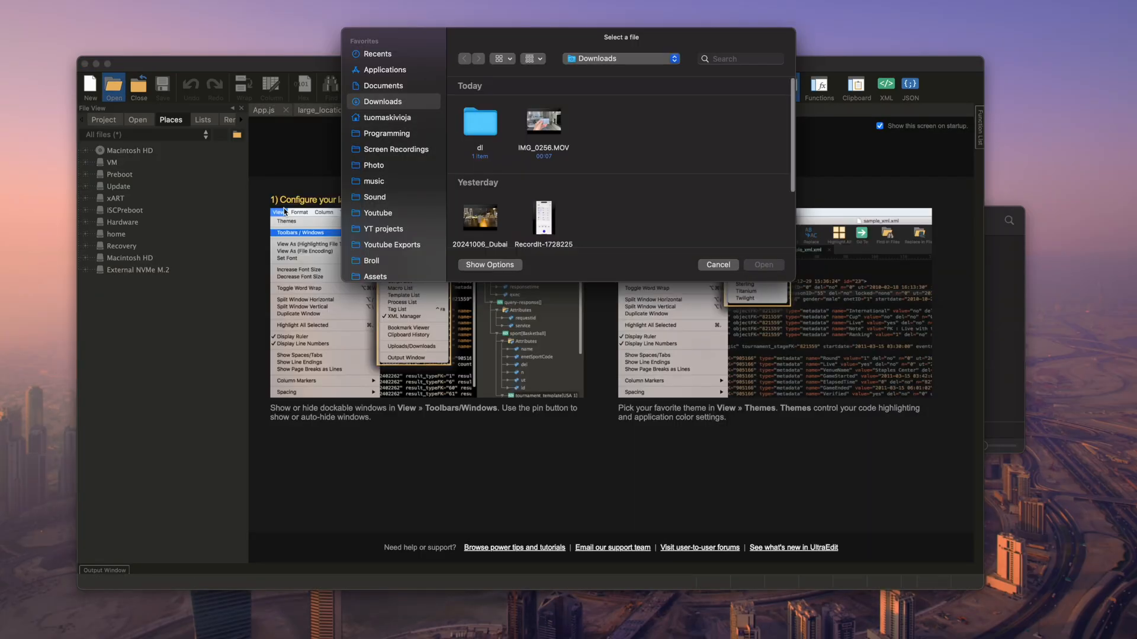
Step: Open the cswiki-20241001-pages-articles-multistream.xml dump from the Downloads folder and browse its contents
click(480, 121)
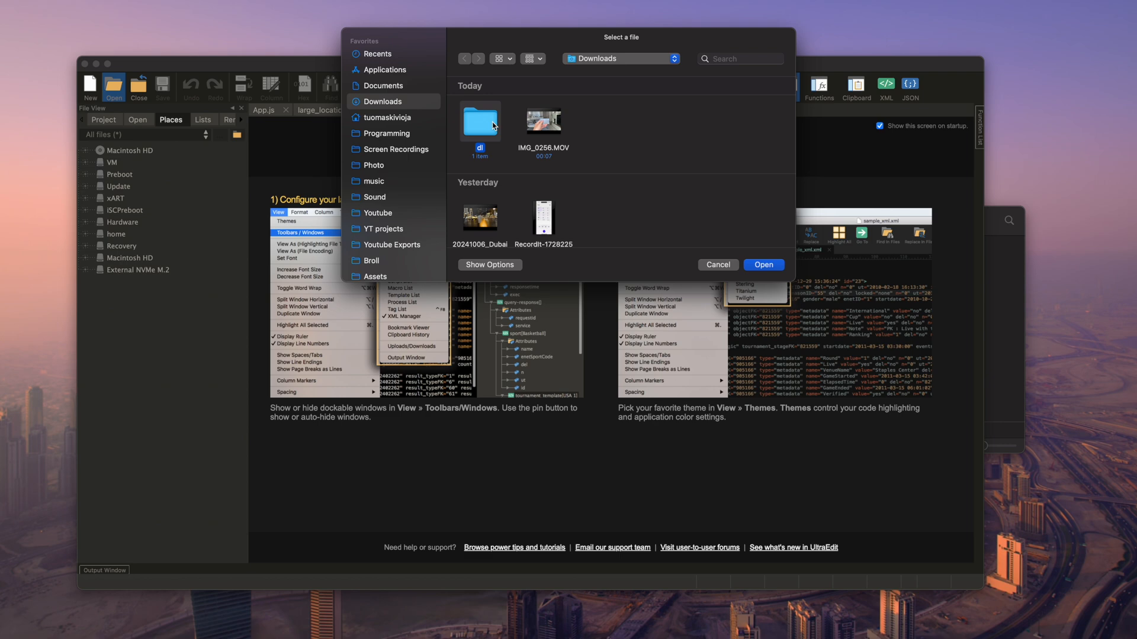
click(717, 264)
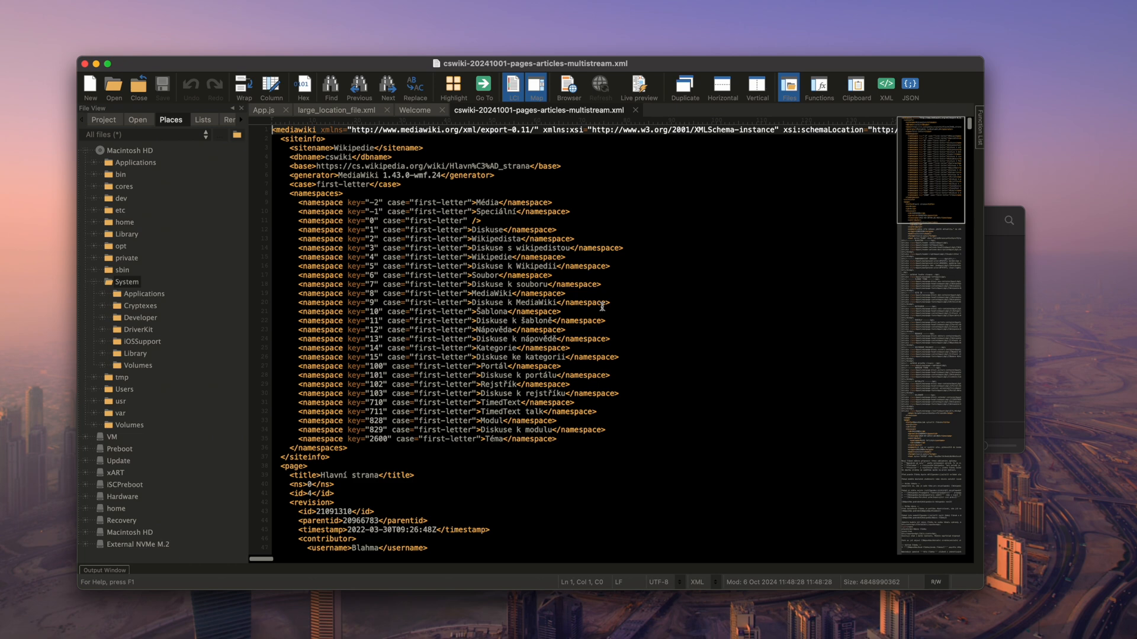
scroll(down, 3)
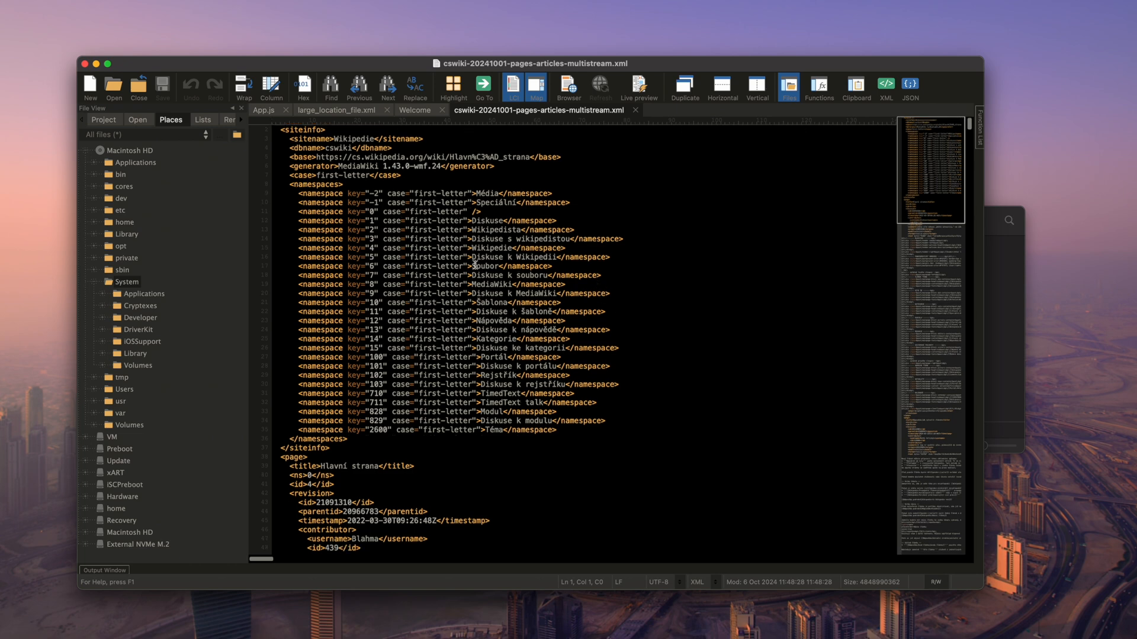
scroll(down, 3)
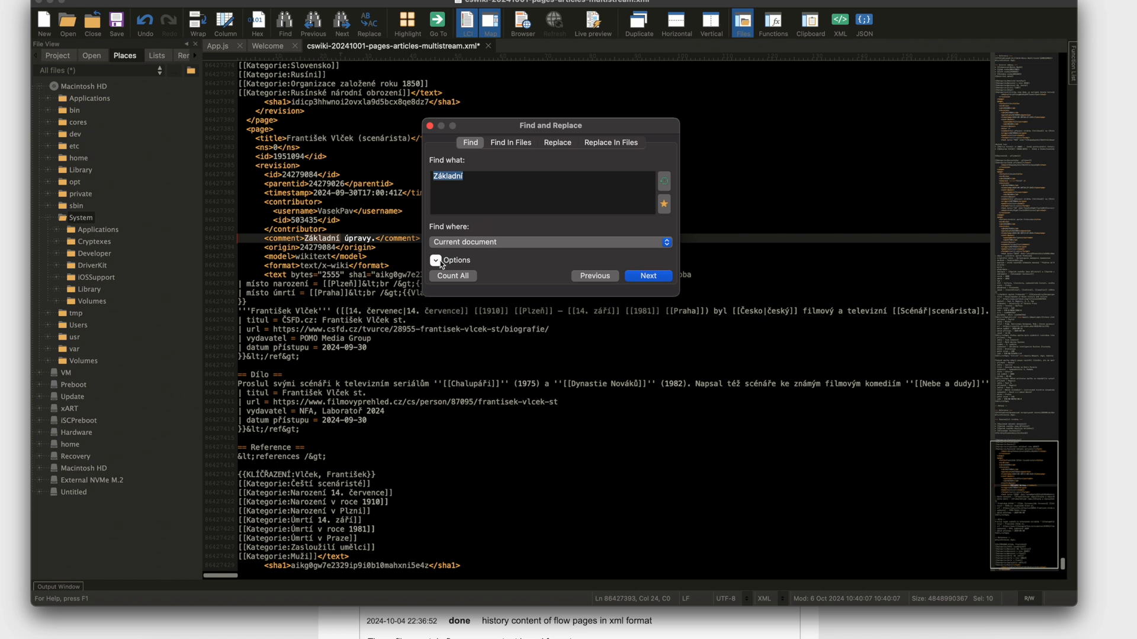
Step: Make the Základní search case-insensitive and enter 'Hello' as the replacement text
click(436, 261)
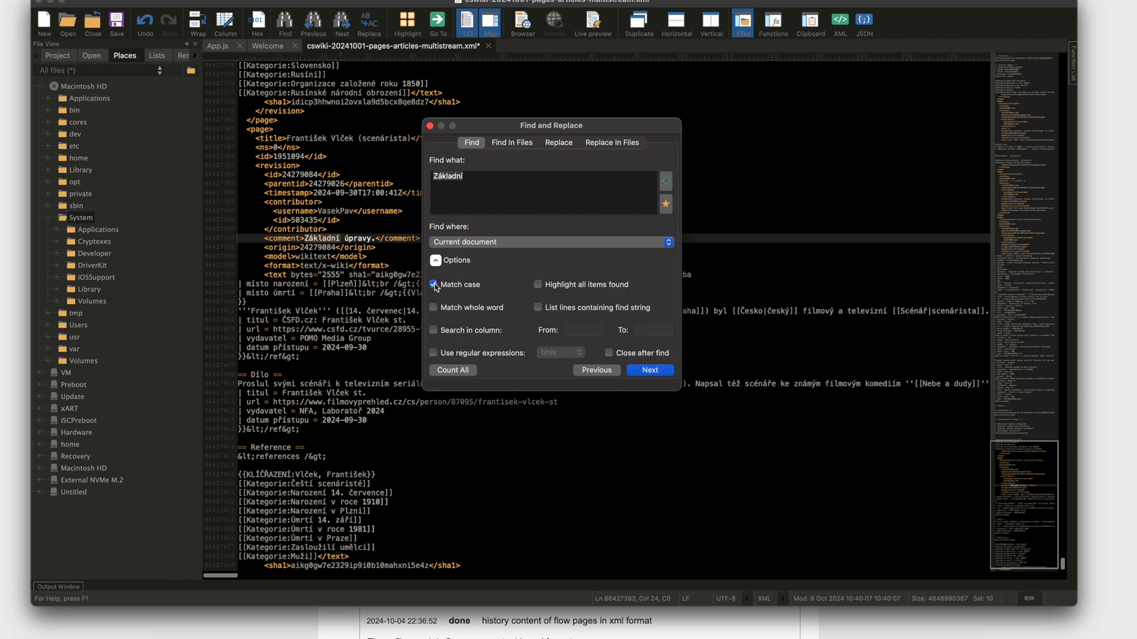
click(537, 284)
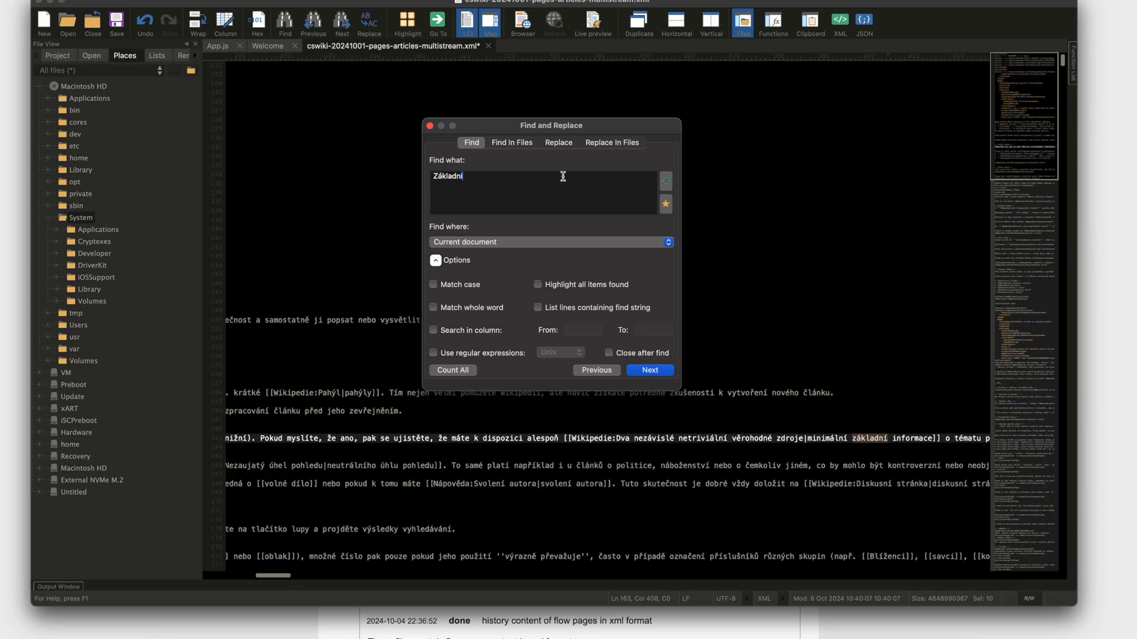
click(565, 142)
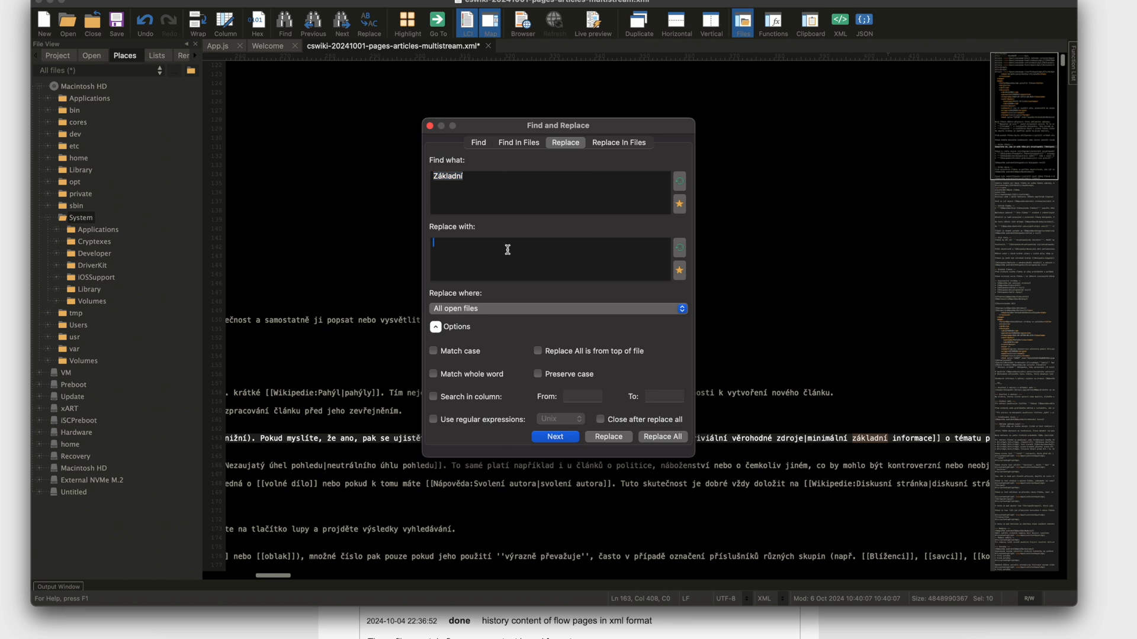
text(Hello)
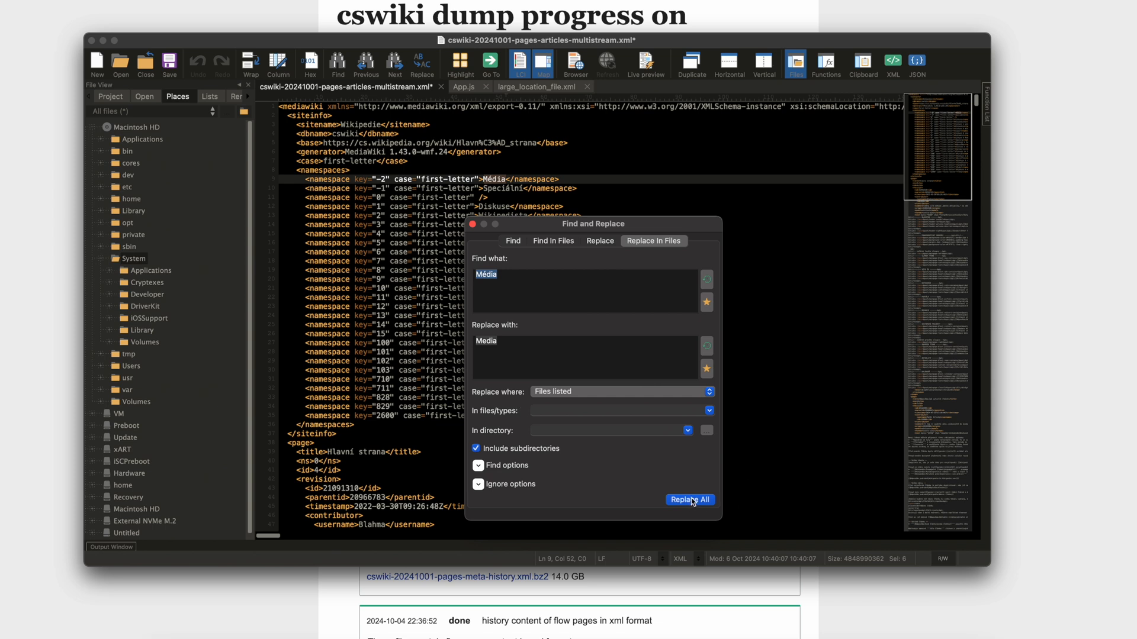
Step: Replace Média across all listed files, bringing up the confirmation warning
click(690, 500)
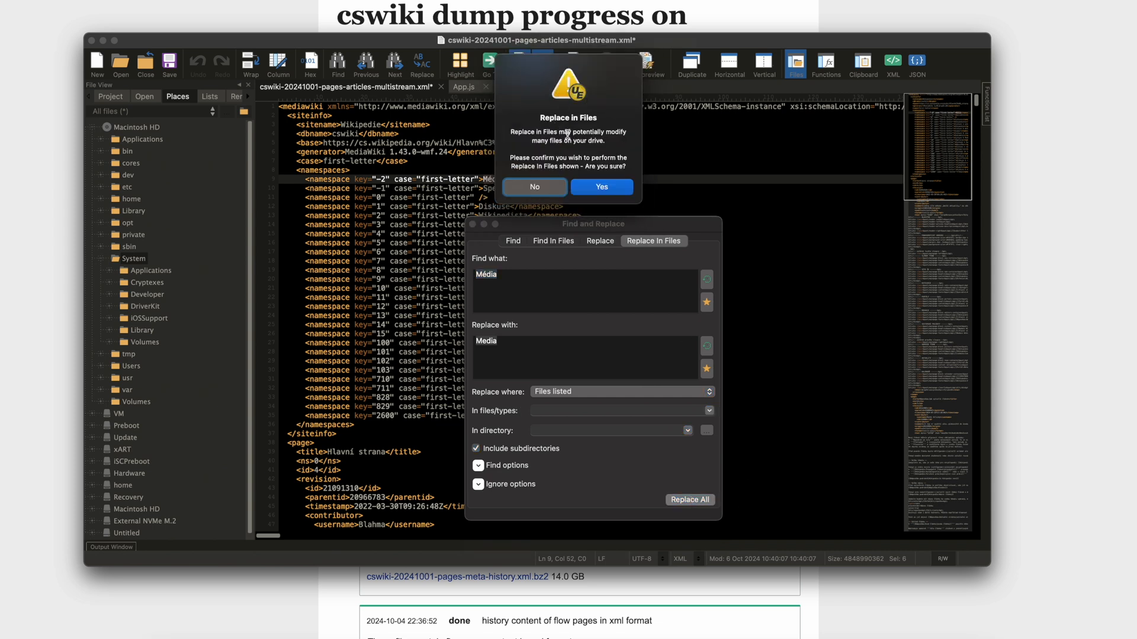
mouse_move(573, 161)
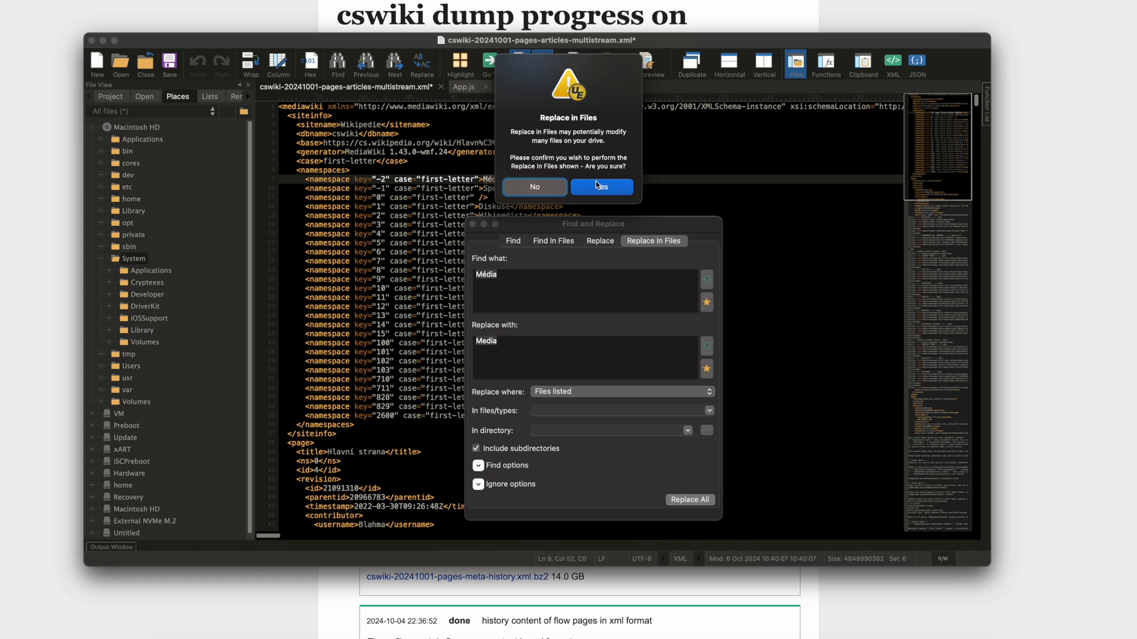
Step: Confirm the multi-file replacement and view the Nezamyslice article as hex, then as plain text
click(600, 186)
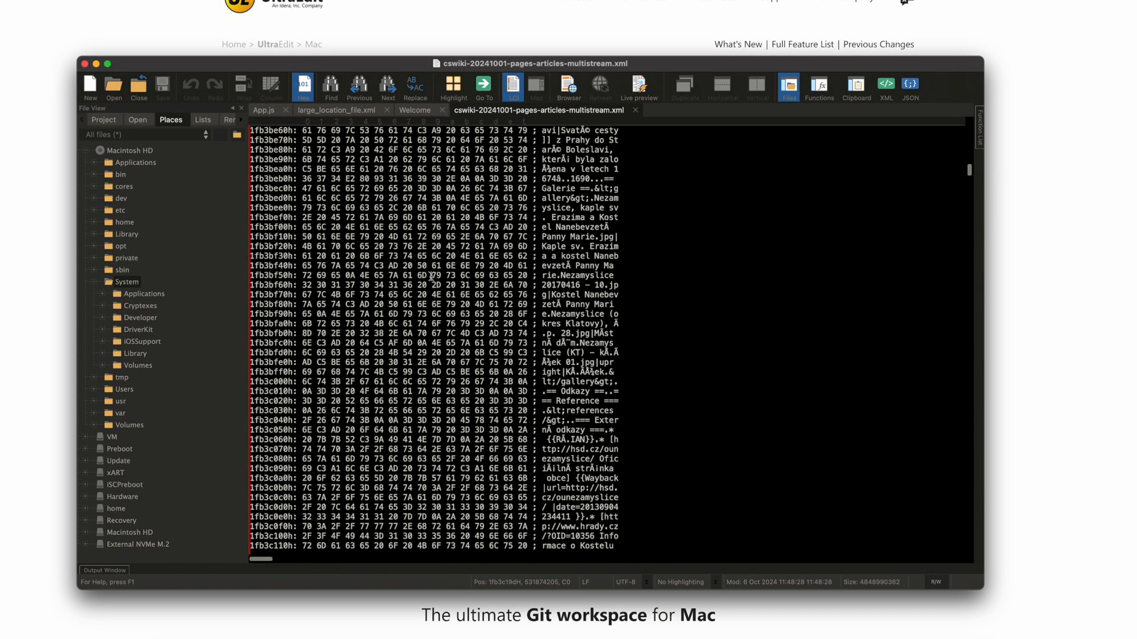
scroll(up, 3)
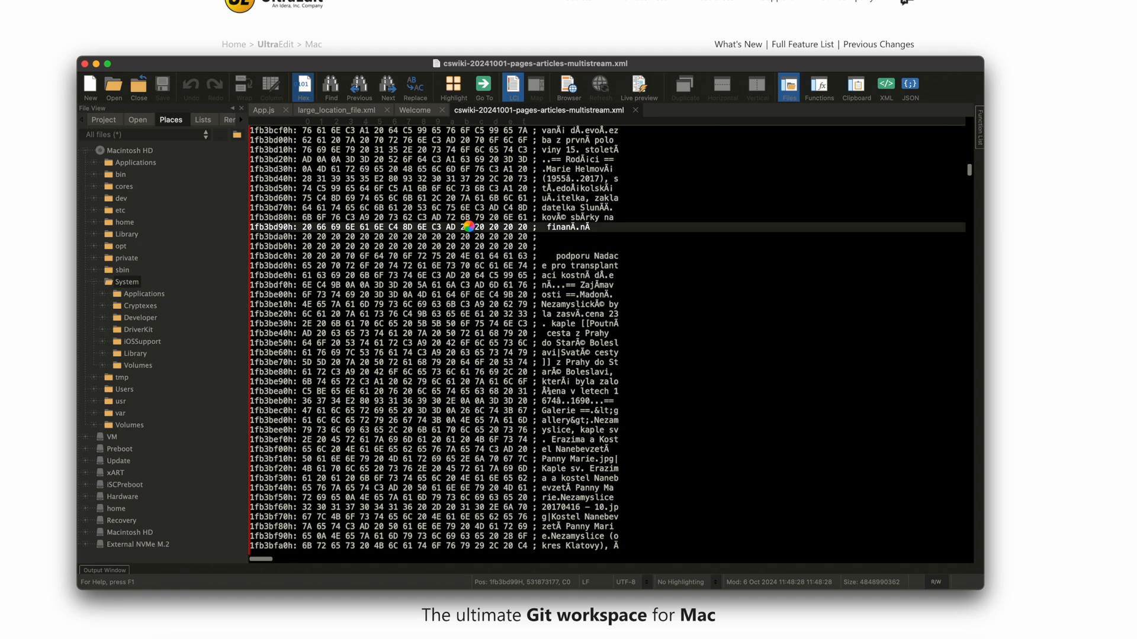
click(302, 86)
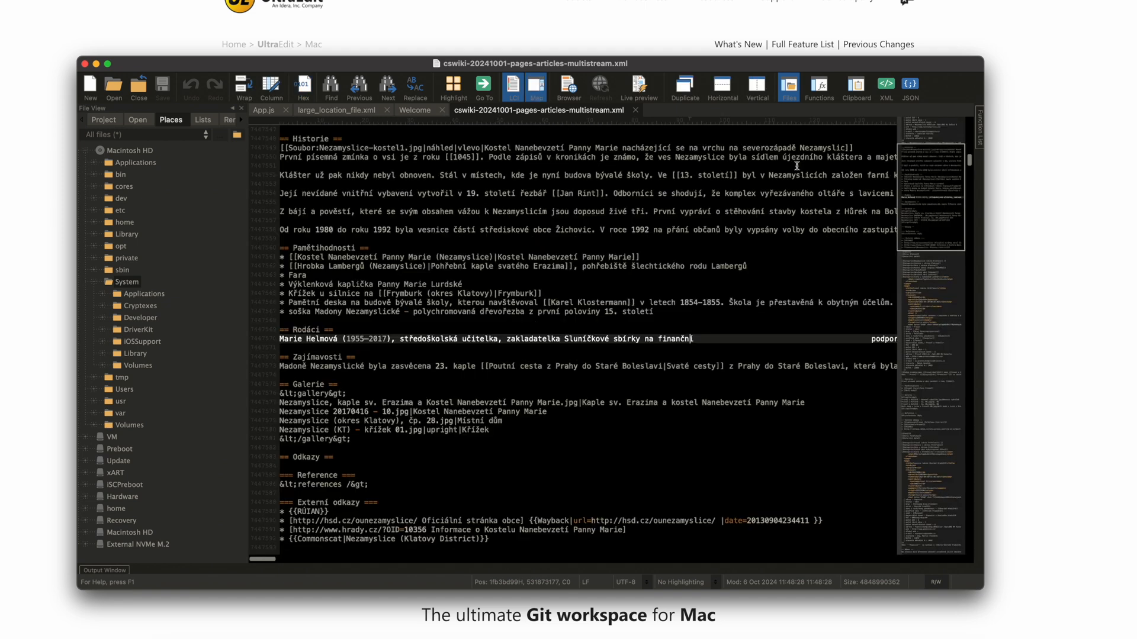
scroll(up, 3)
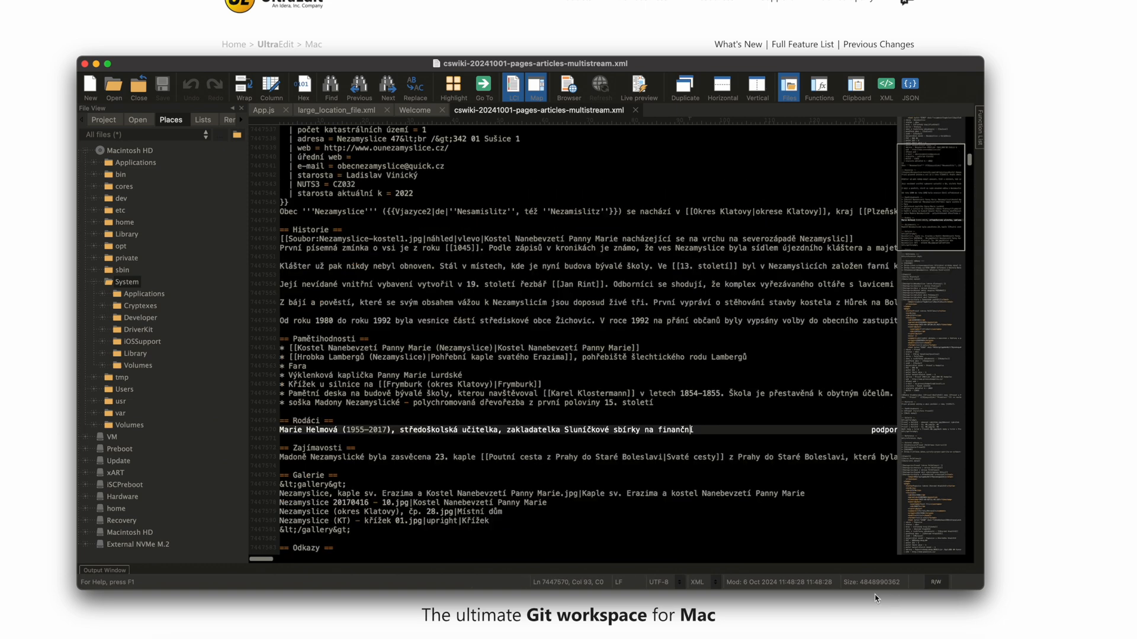
mouse_move(702, 583)
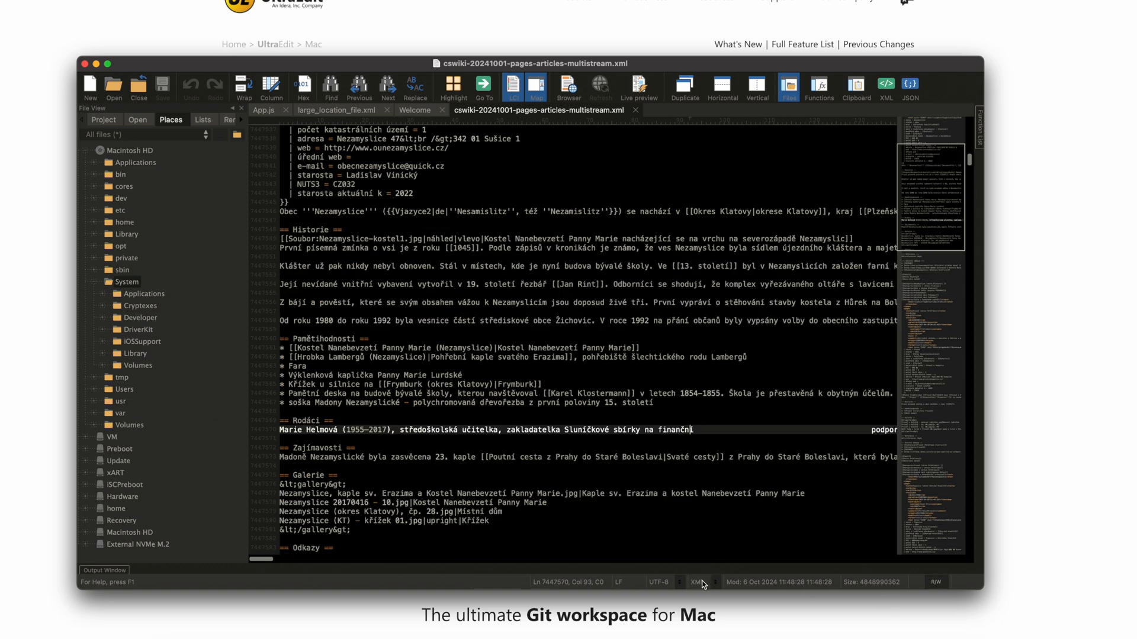
click(698, 582)
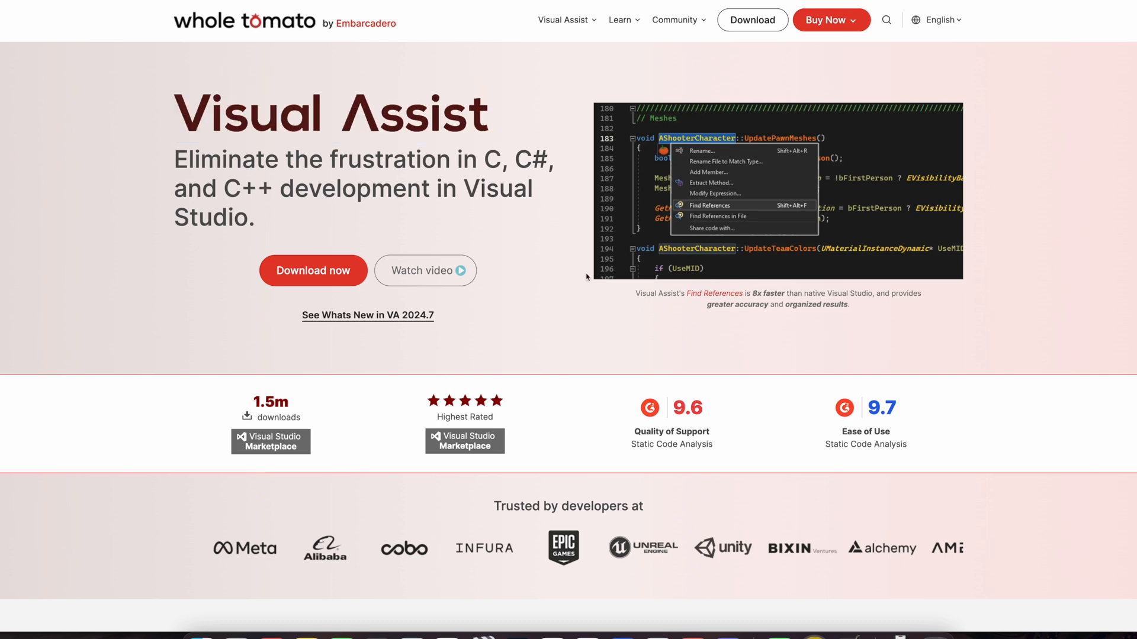
Step: Scroll the Visual Assist product page down to the All-in-one productivity toolkit section
scroll(down, 3)
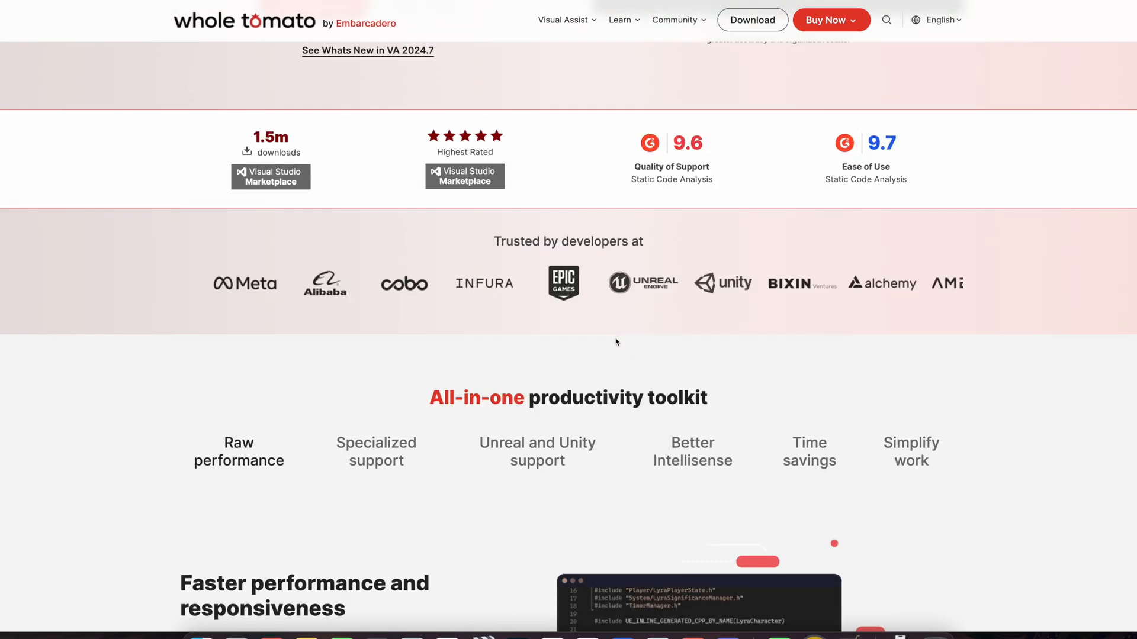
scroll(down, 3)
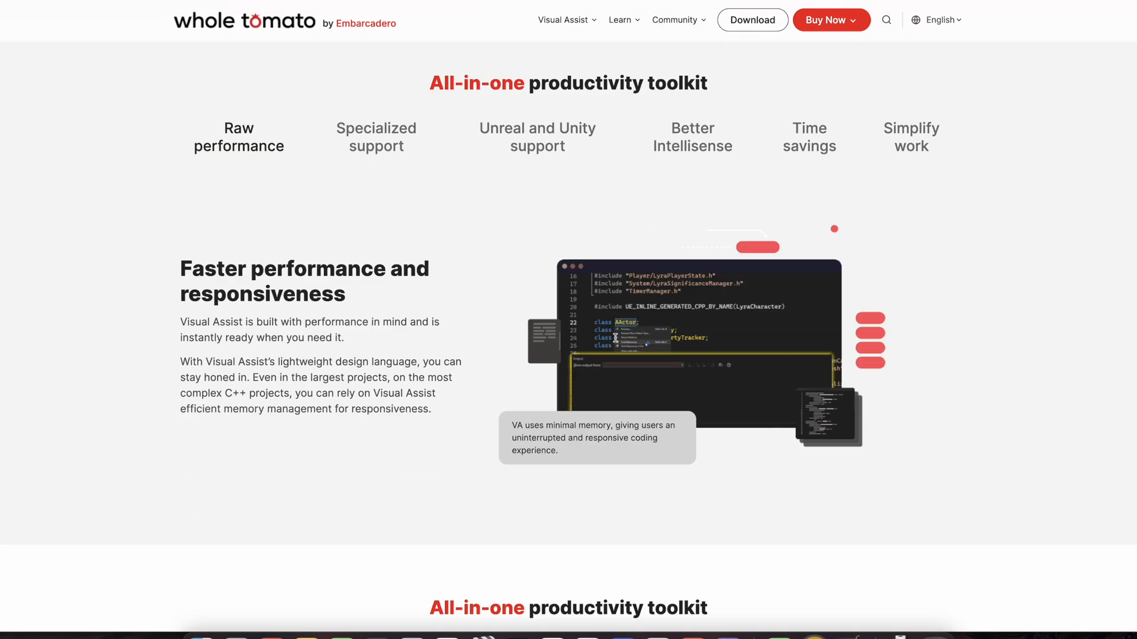
scroll(down, 3)
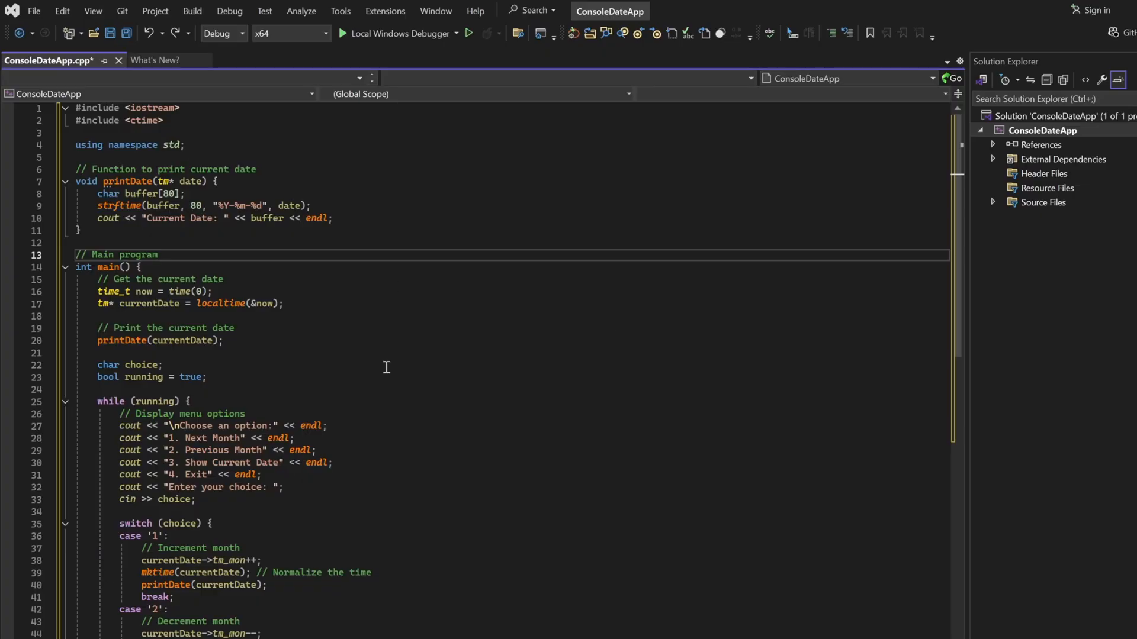
mouse_move(142, 189)
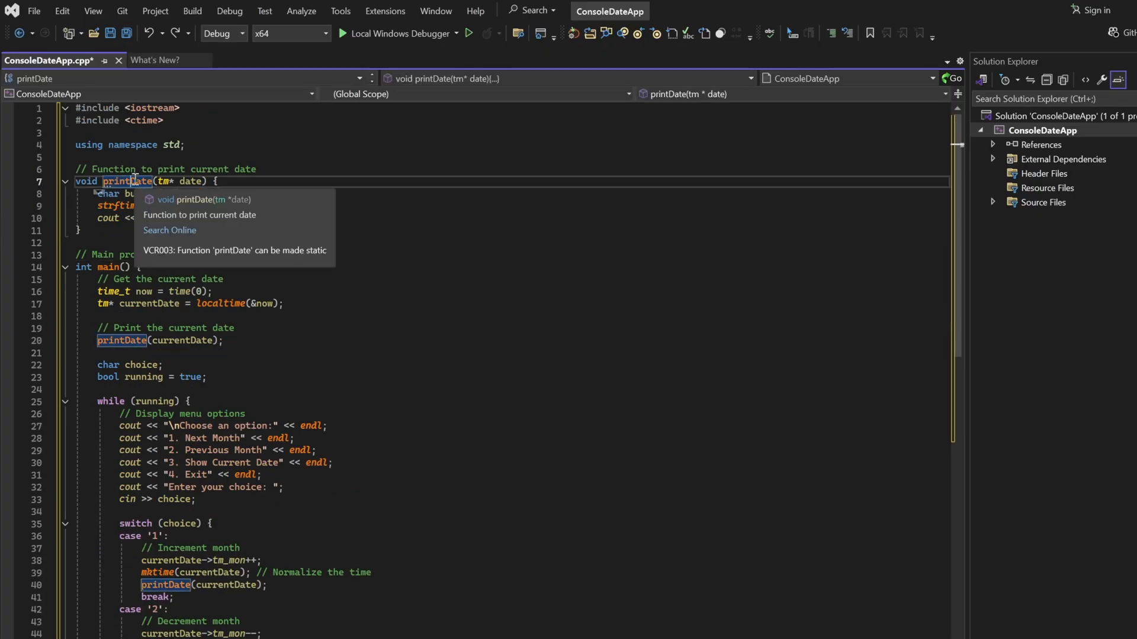
Step: Rename printDate to printDateNow via Visual Assist, extending the change to all projects
right_click(133, 181)
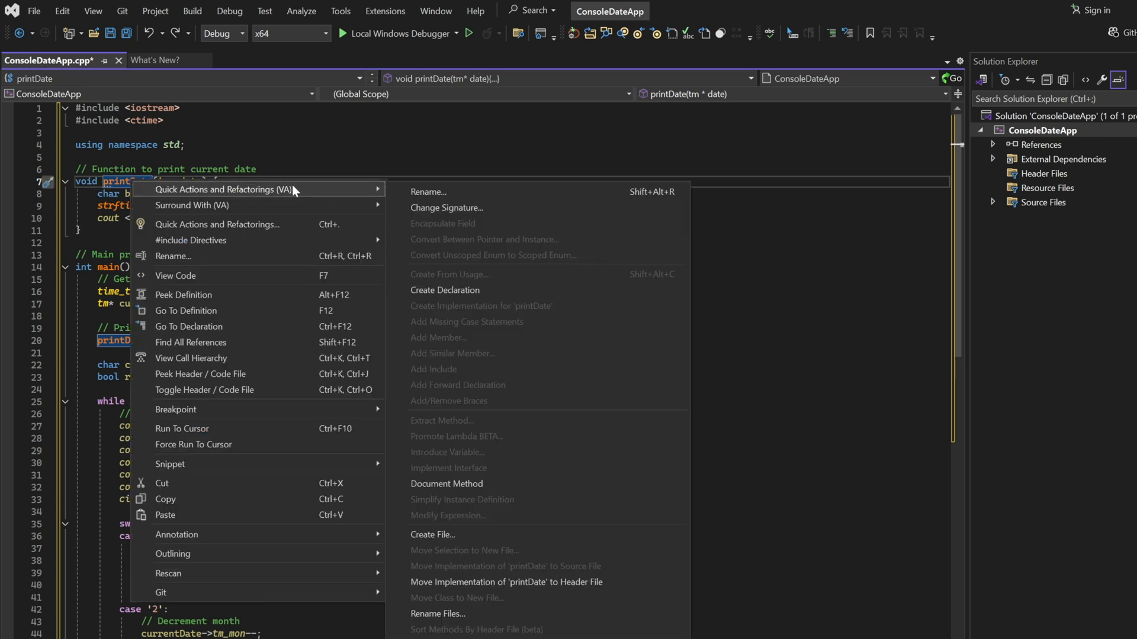
click(427, 192)
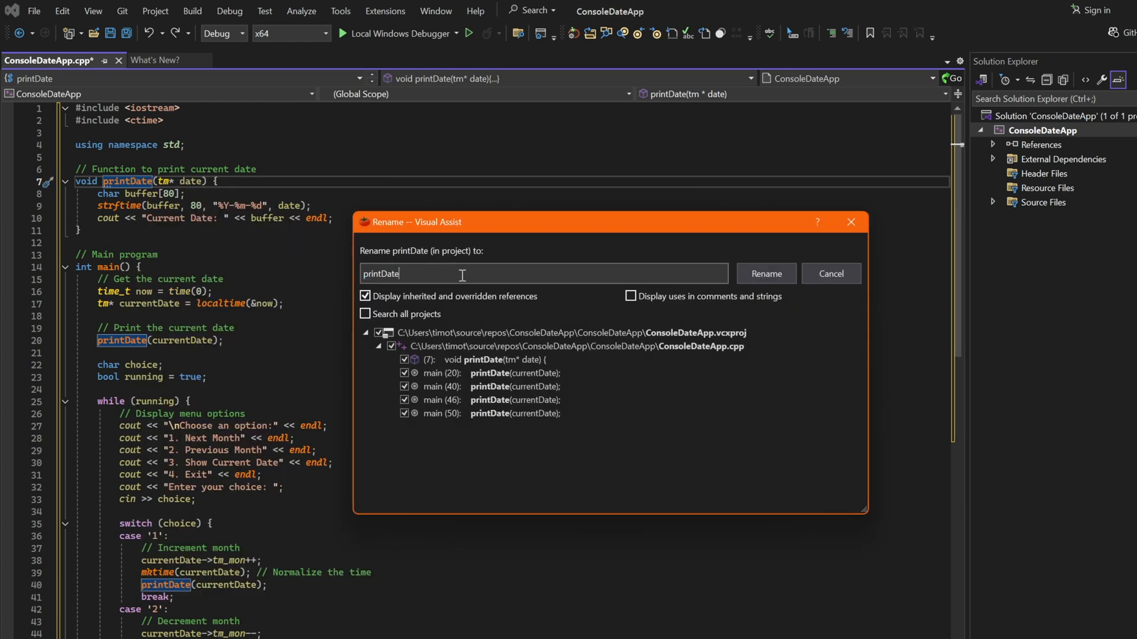
click(765, 274)
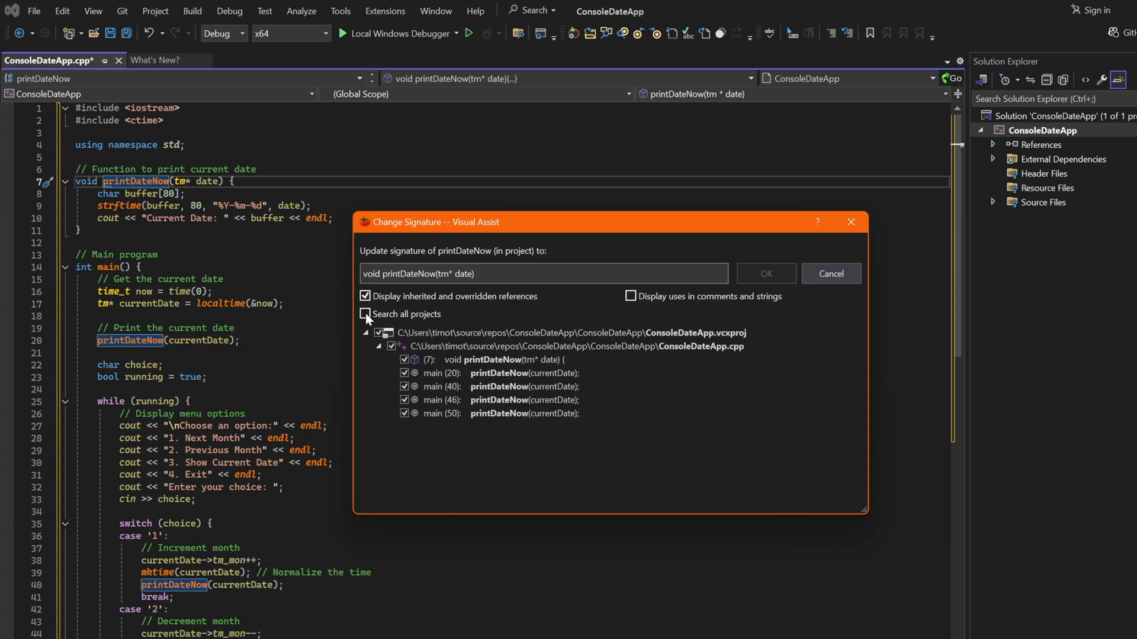
click(365, 314)
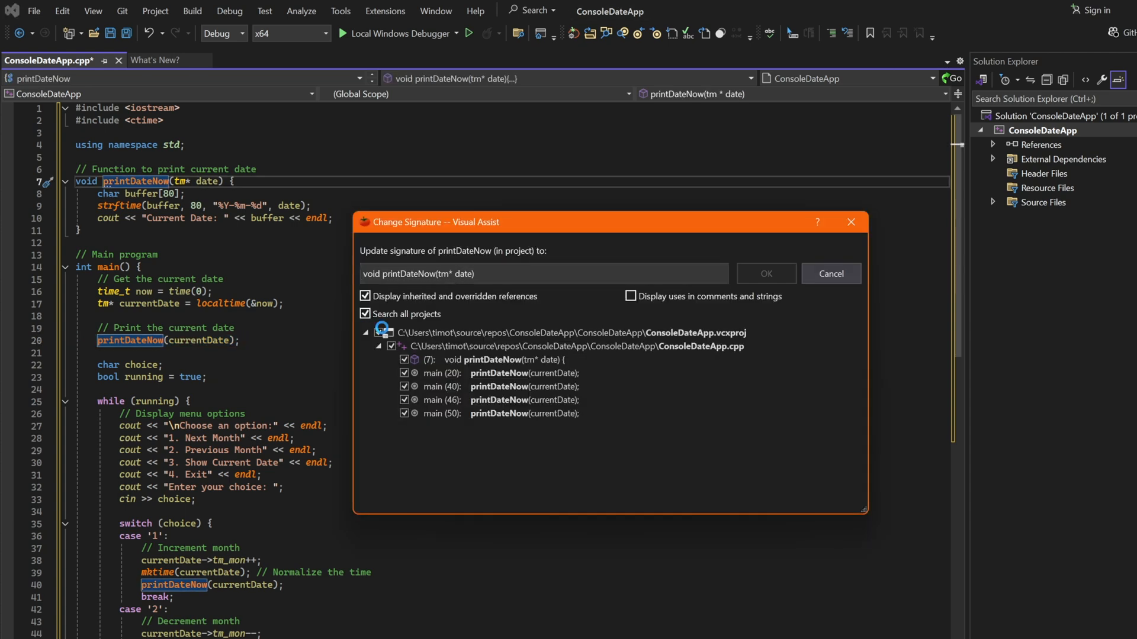
click(366, 313)
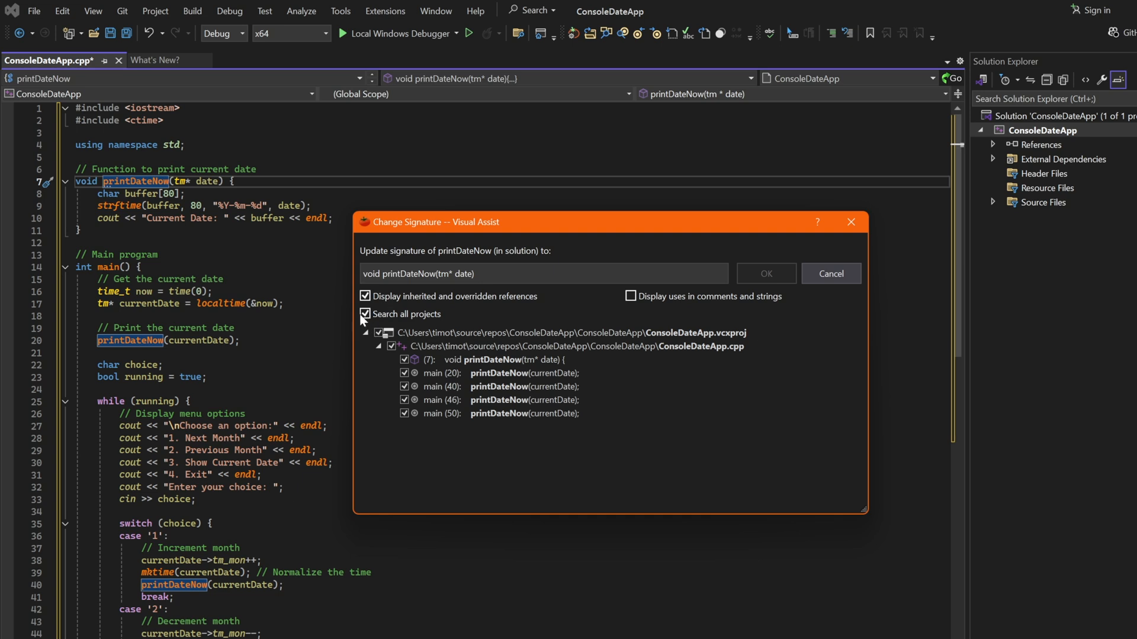
click(366, 312)
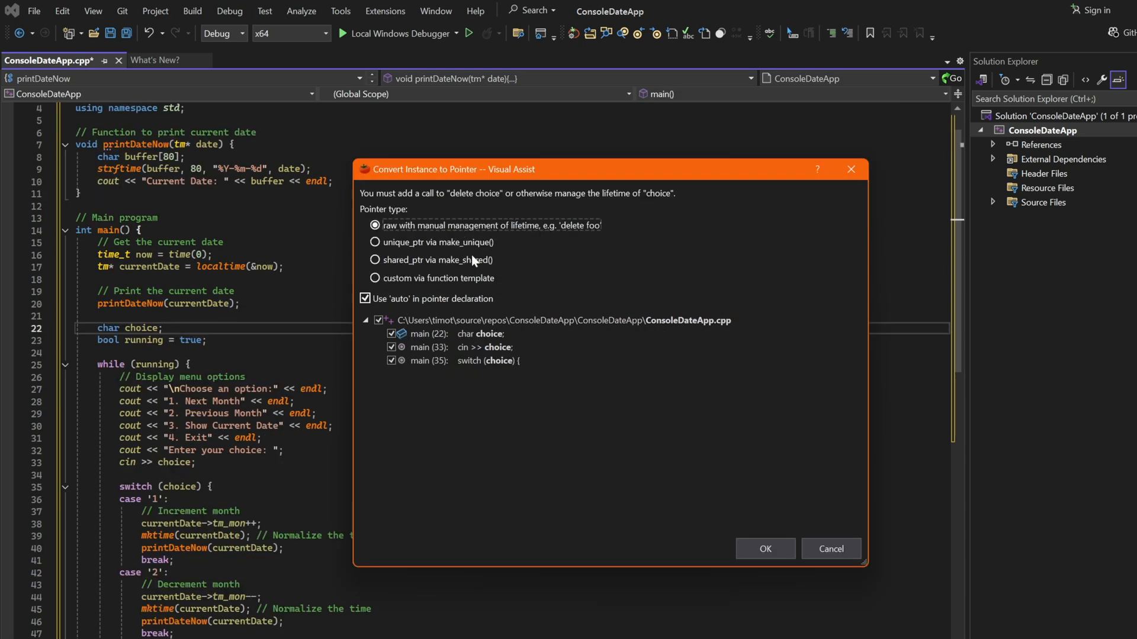
click(829, 548)
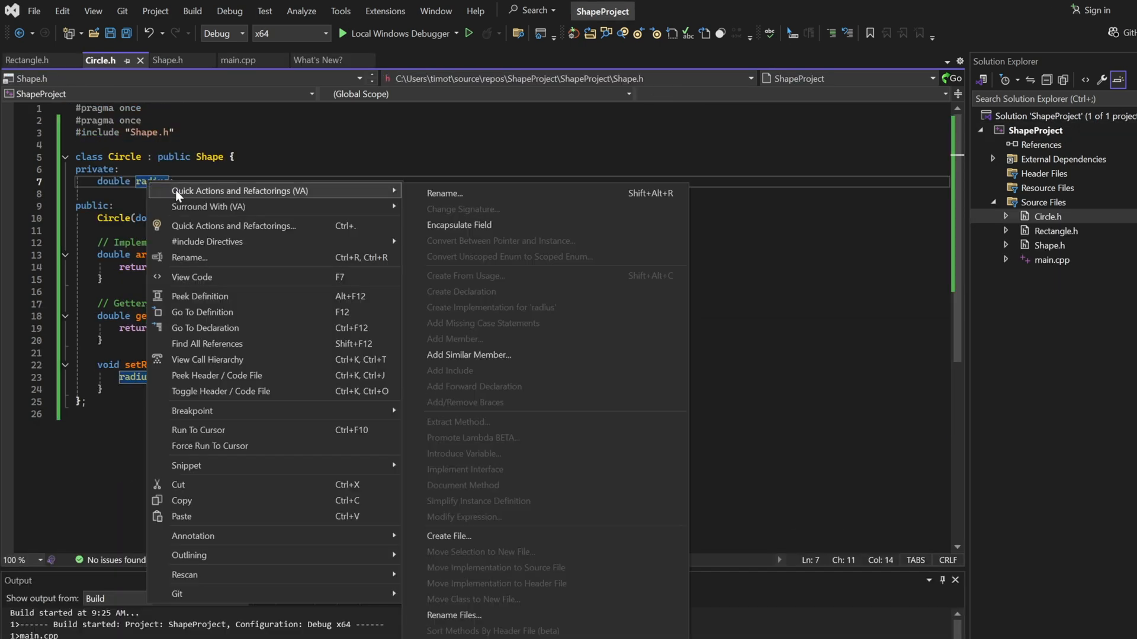
mouse_move(486, 225)
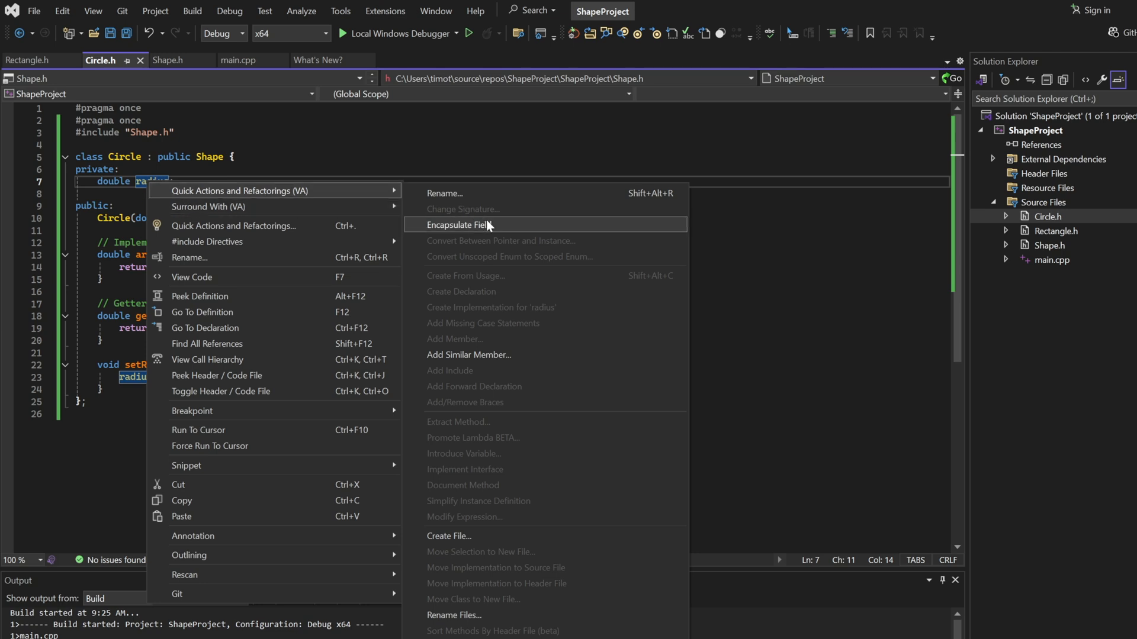
Step: Encapsulate Circle's radius field with Radius getter and setter, then move to the Rectangle header
click(463, 225)
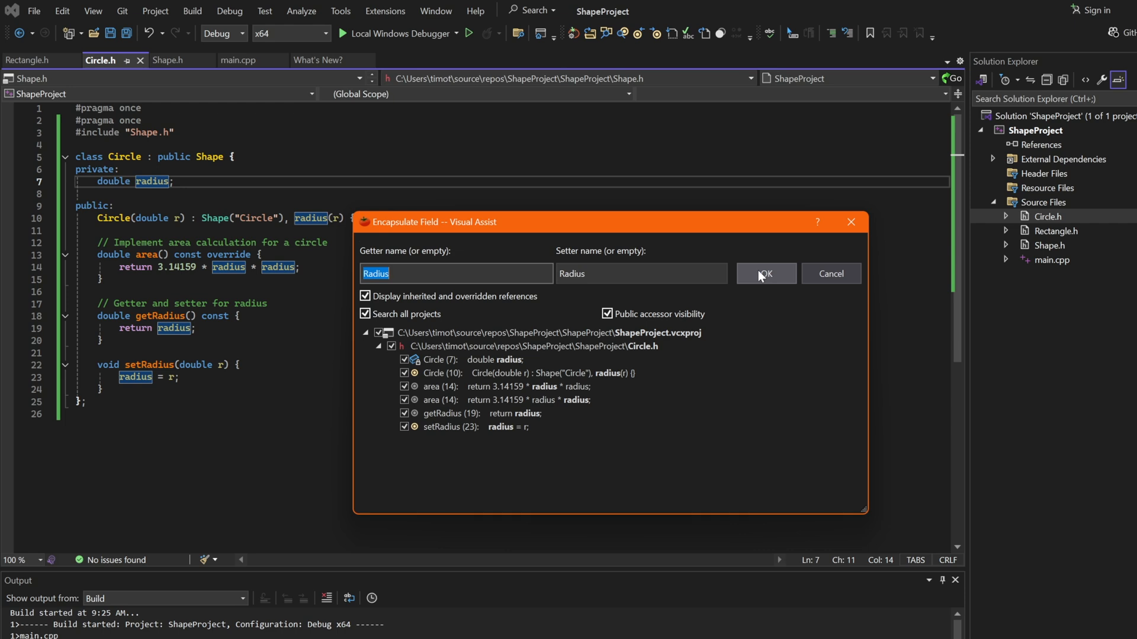
click(765, 274)
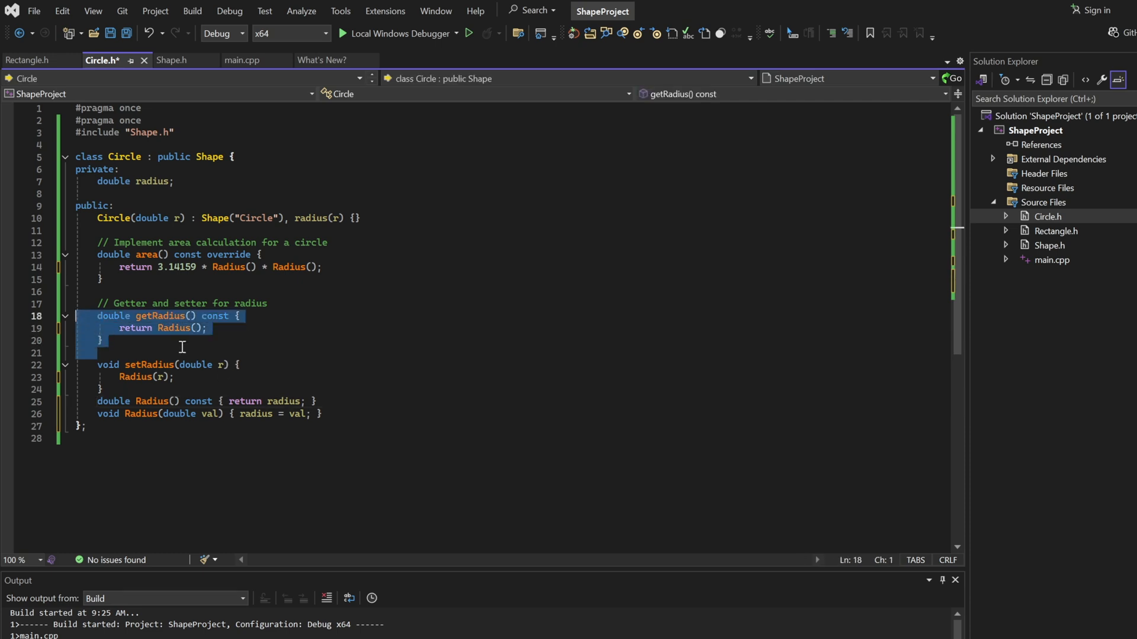
click(28, 59)
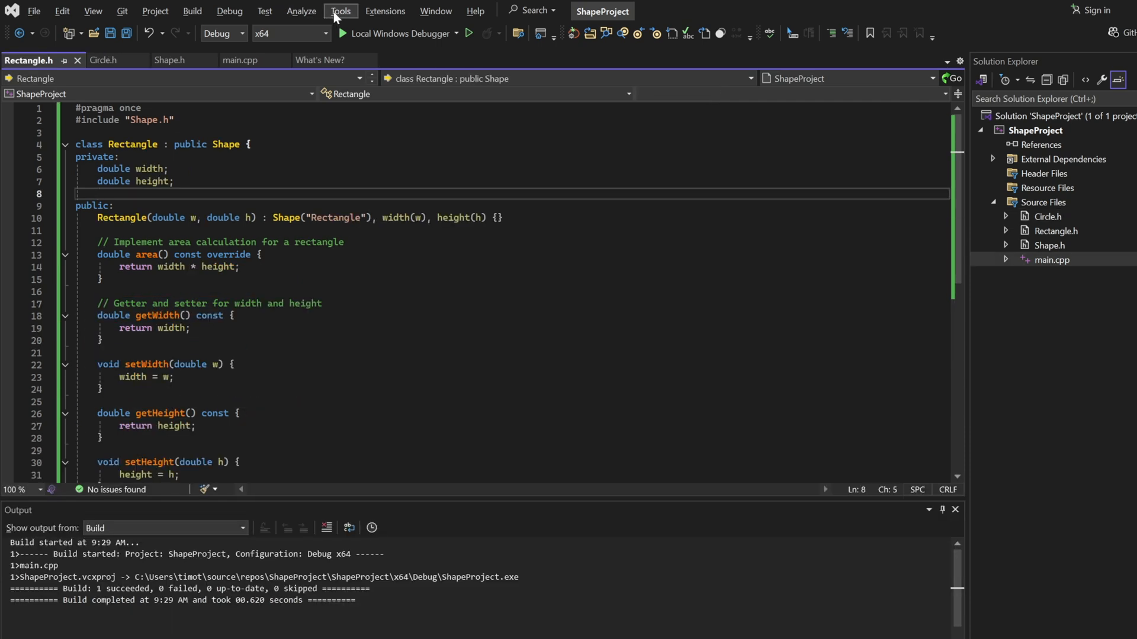
Step: Browse the VAssistX command list for Rectangle.h, including Insert VA Snippet
click(383, 10)
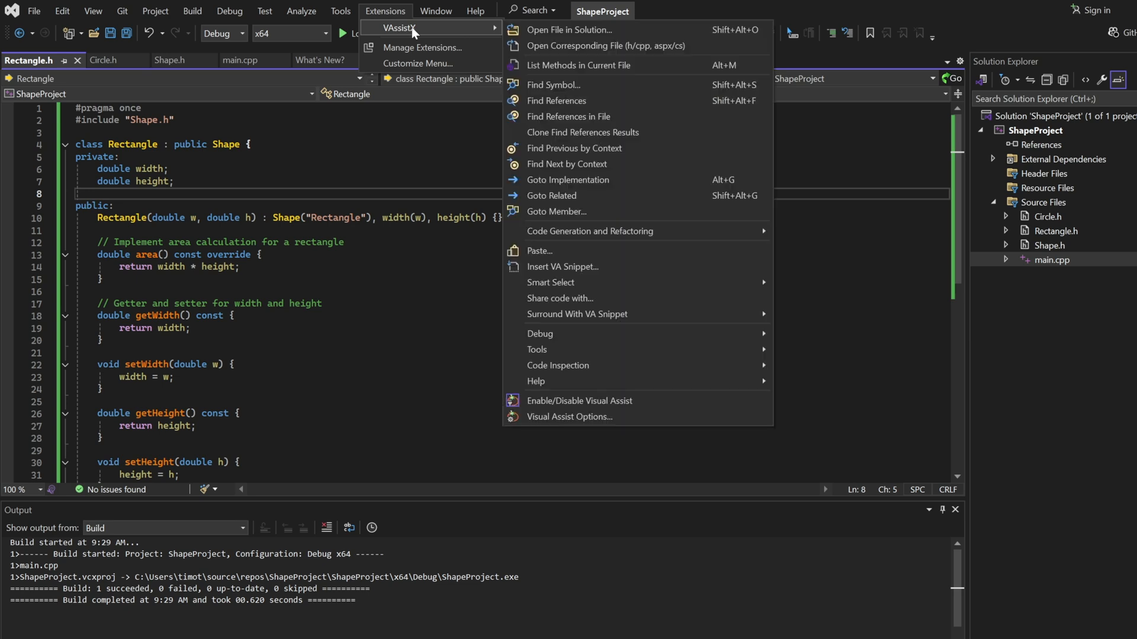
mouse_move(640, 101)
text(if)
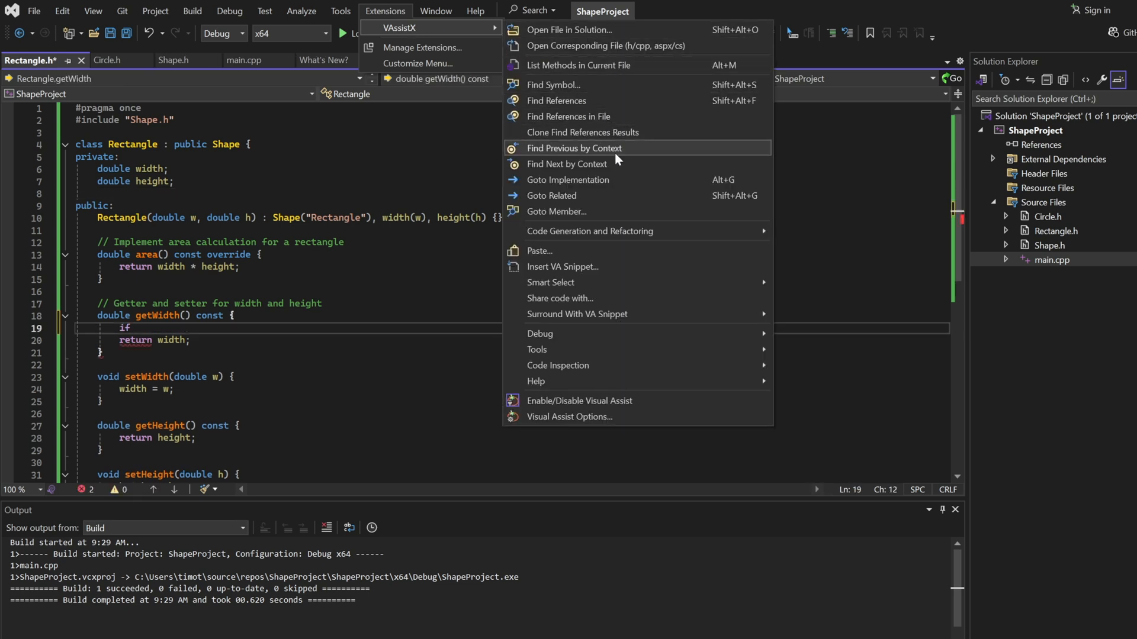
mouse_move(632, 267)
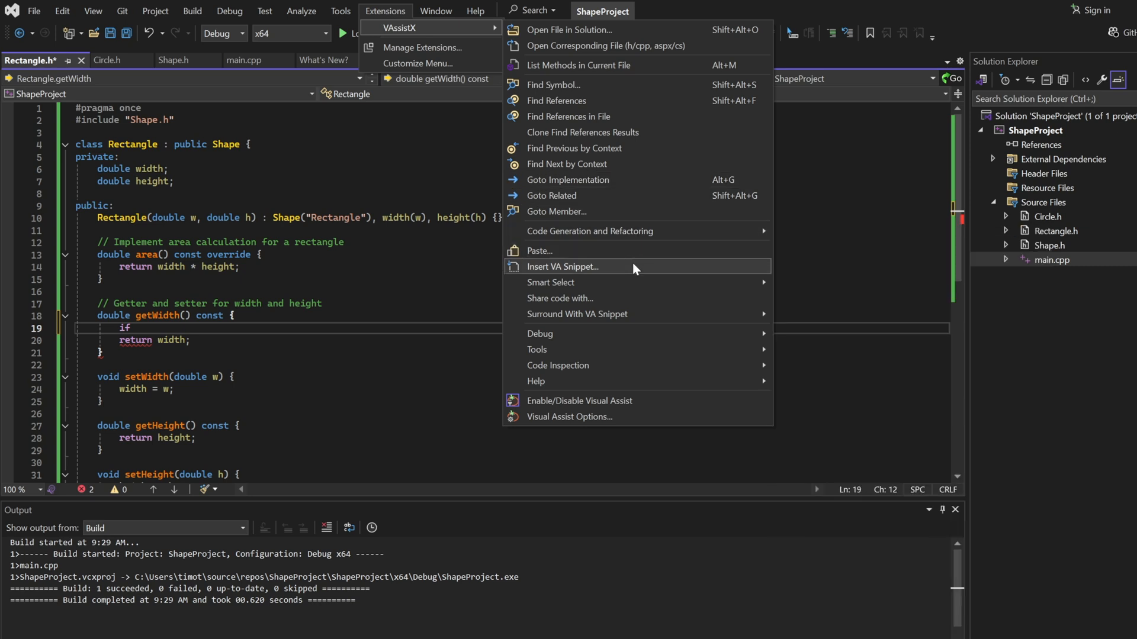
click(561, 266)
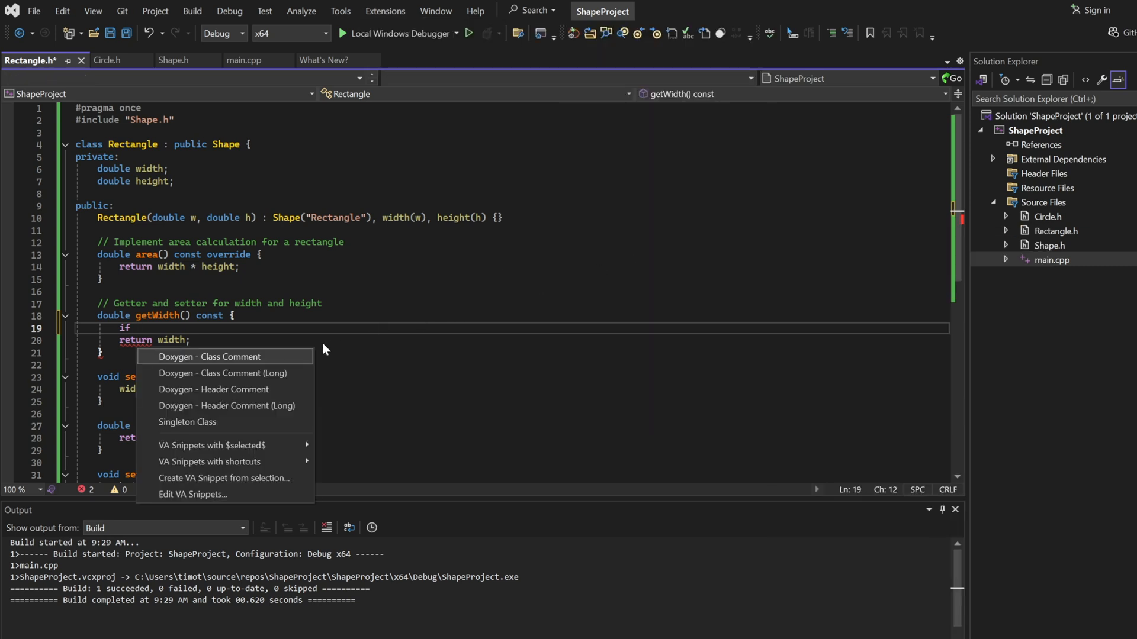
click(385, 11)
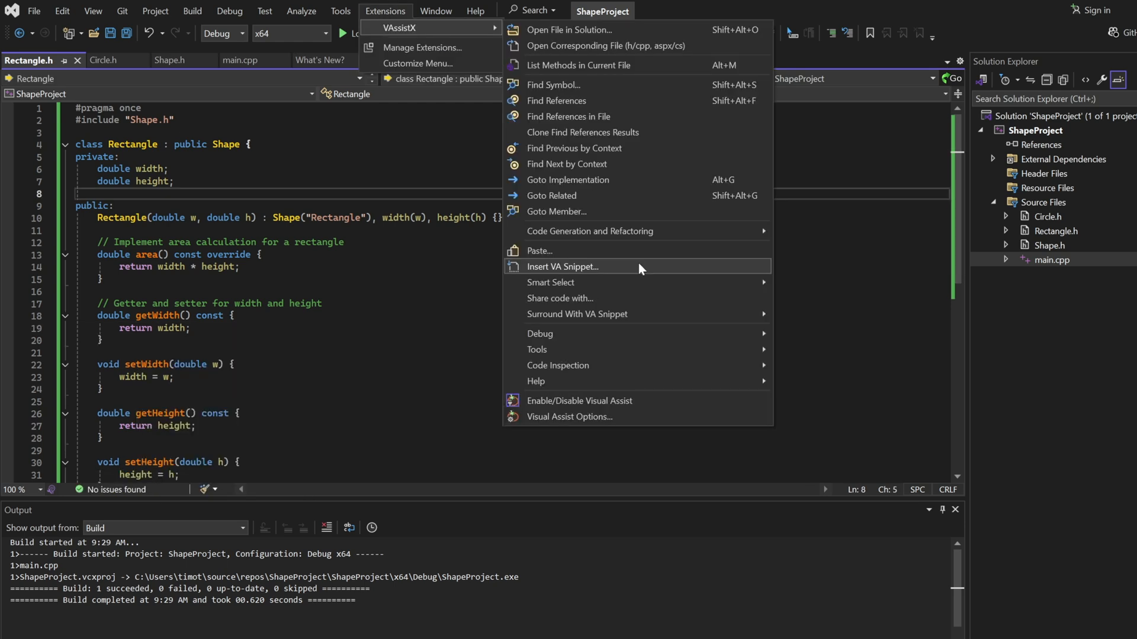
mouse_move(640, 313)
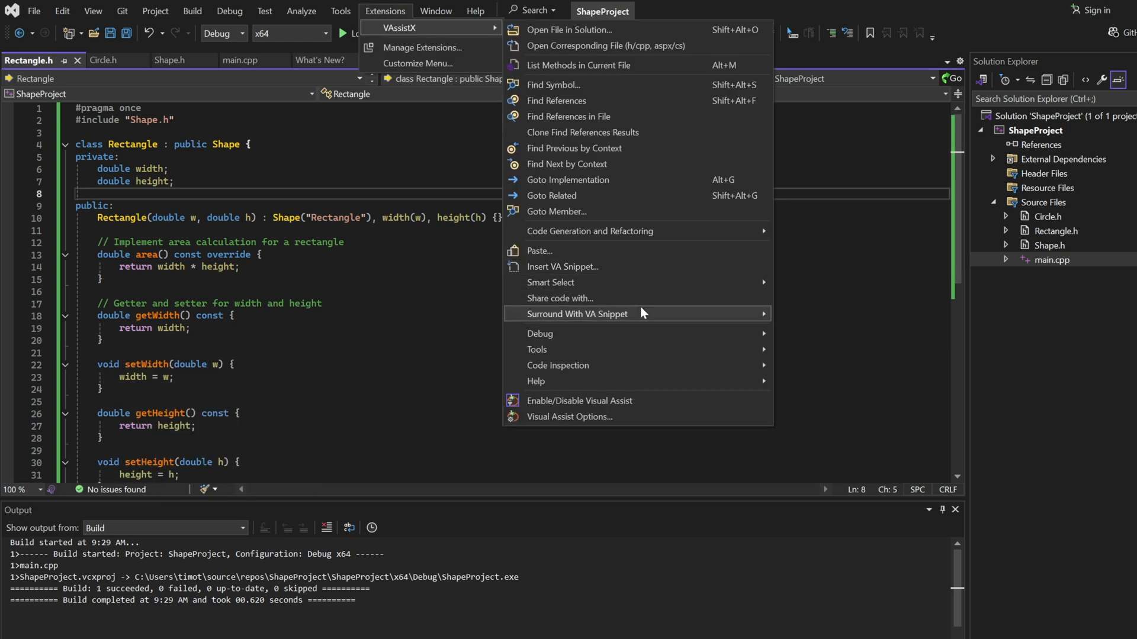
mouse_move(625, 298)
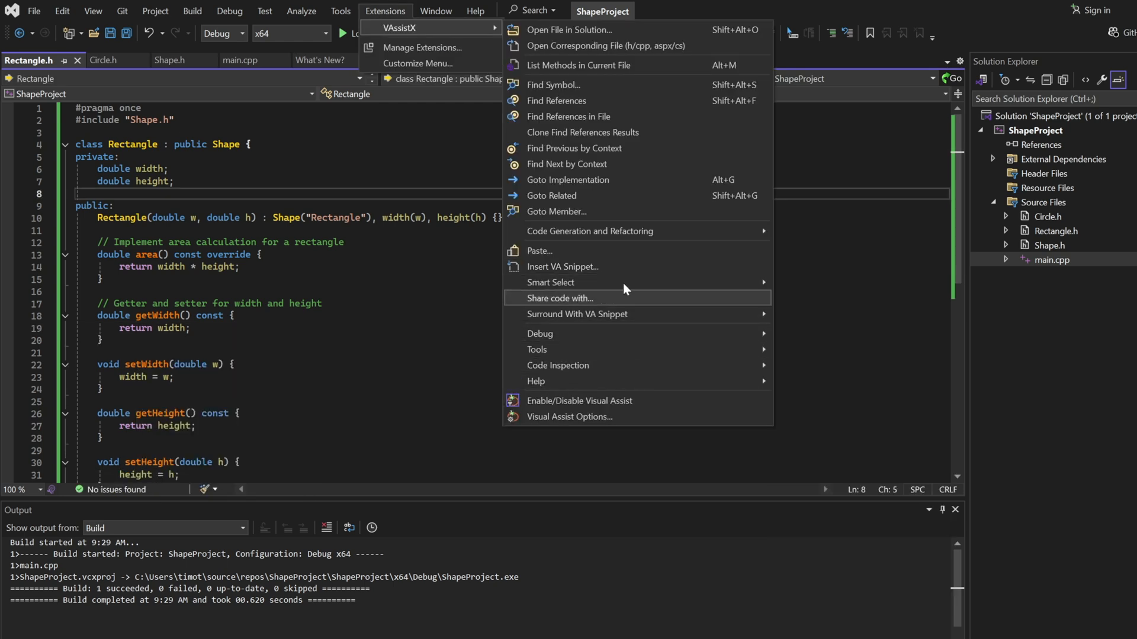
mouse_move(628, 65)
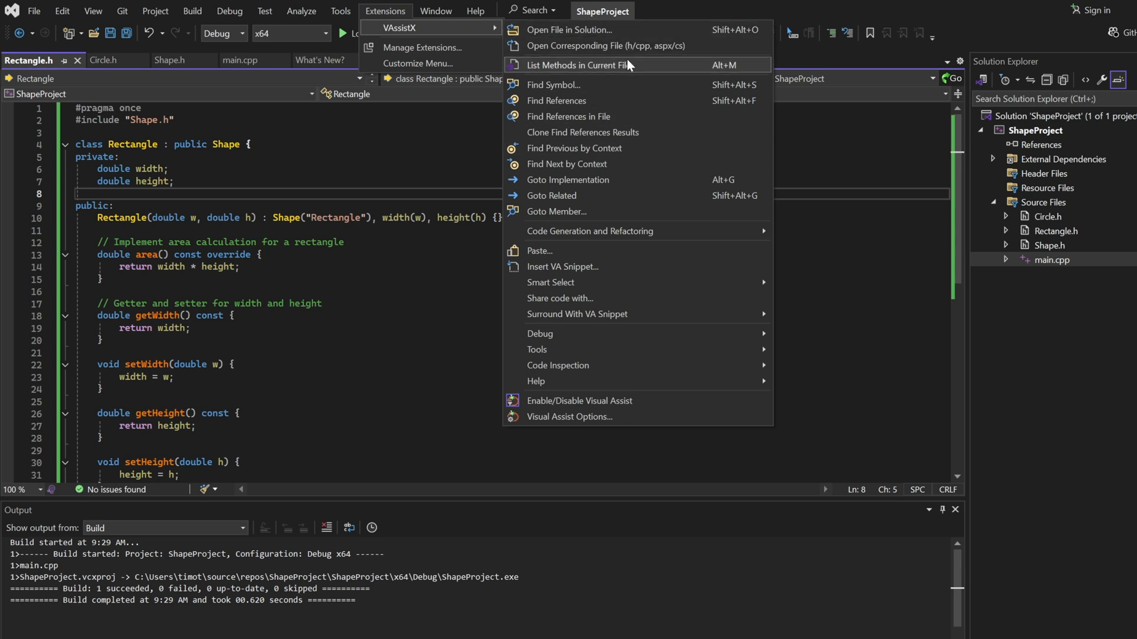